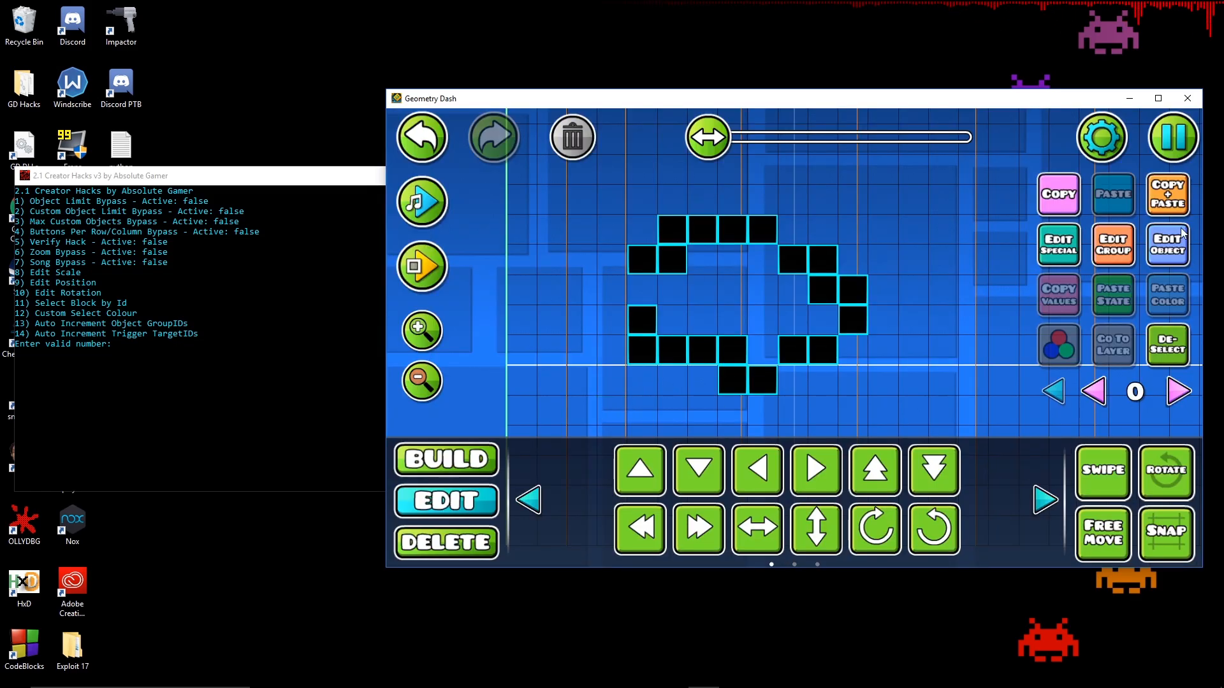
click(1172, 136)
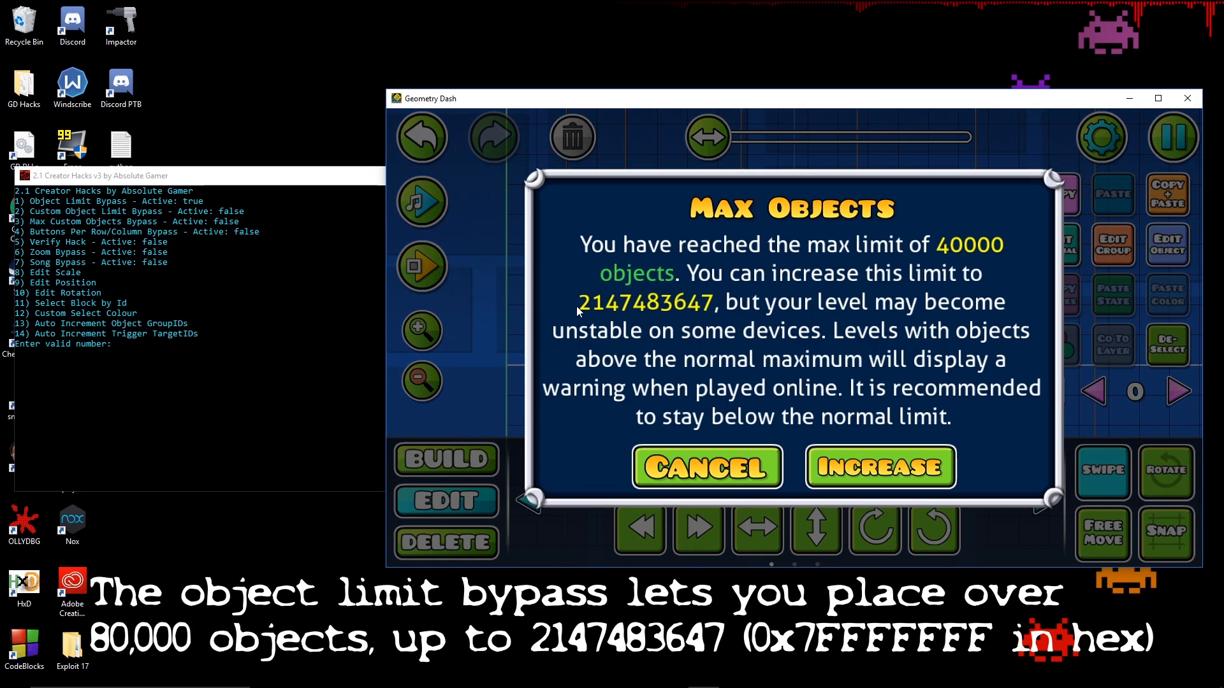
click(706, 467)
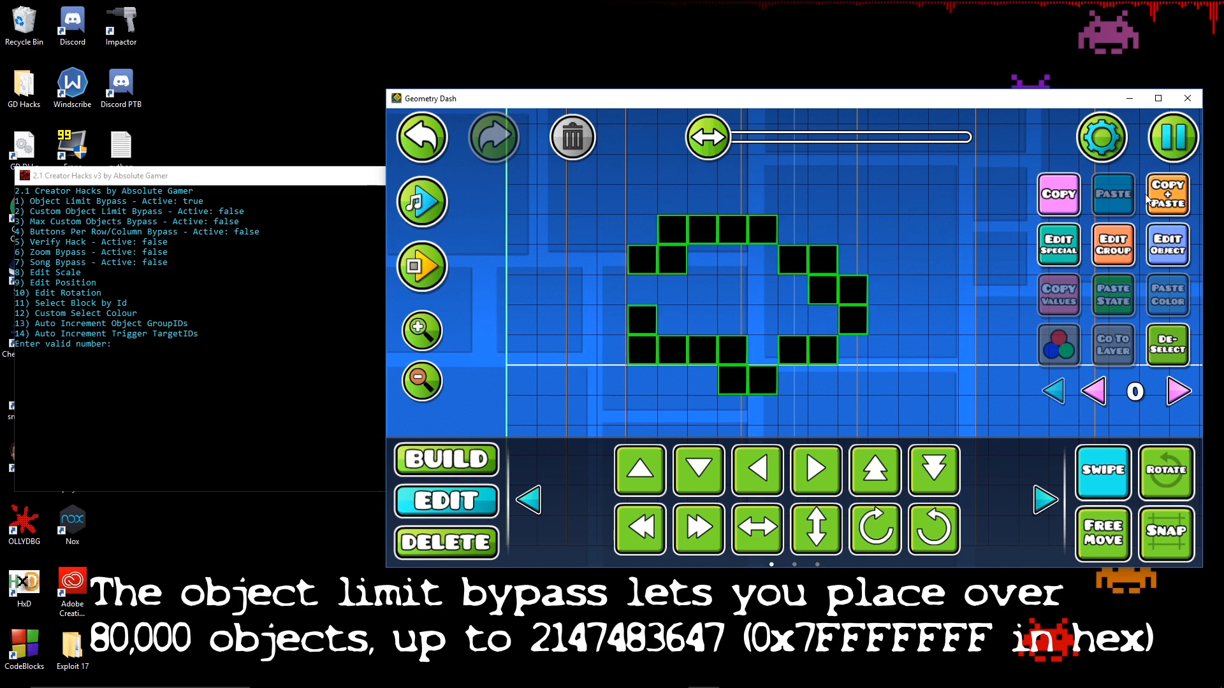
click(1166, 194)
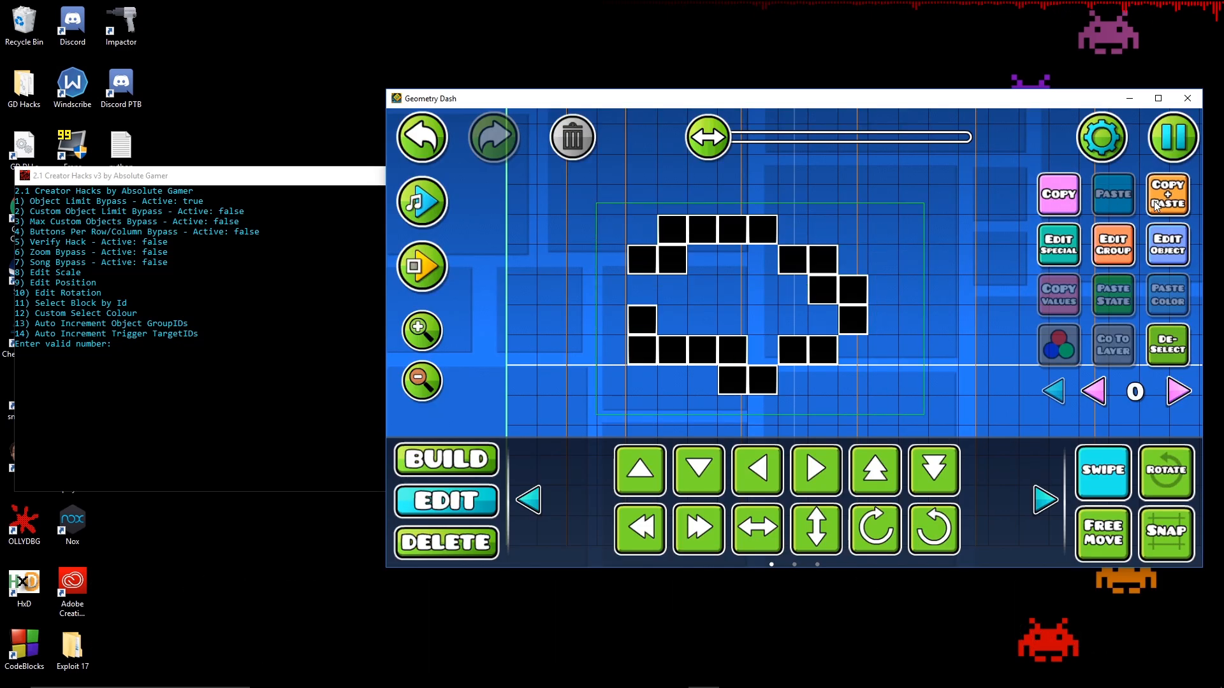
click(1102, 137)
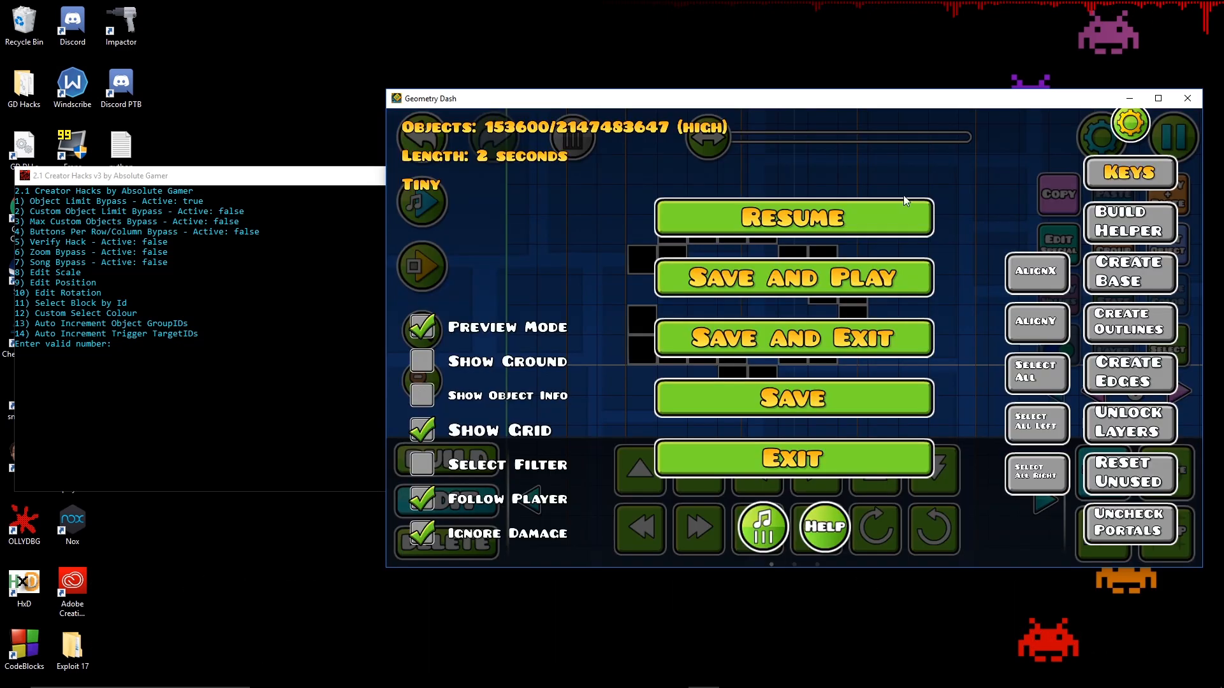
click(792, 217)
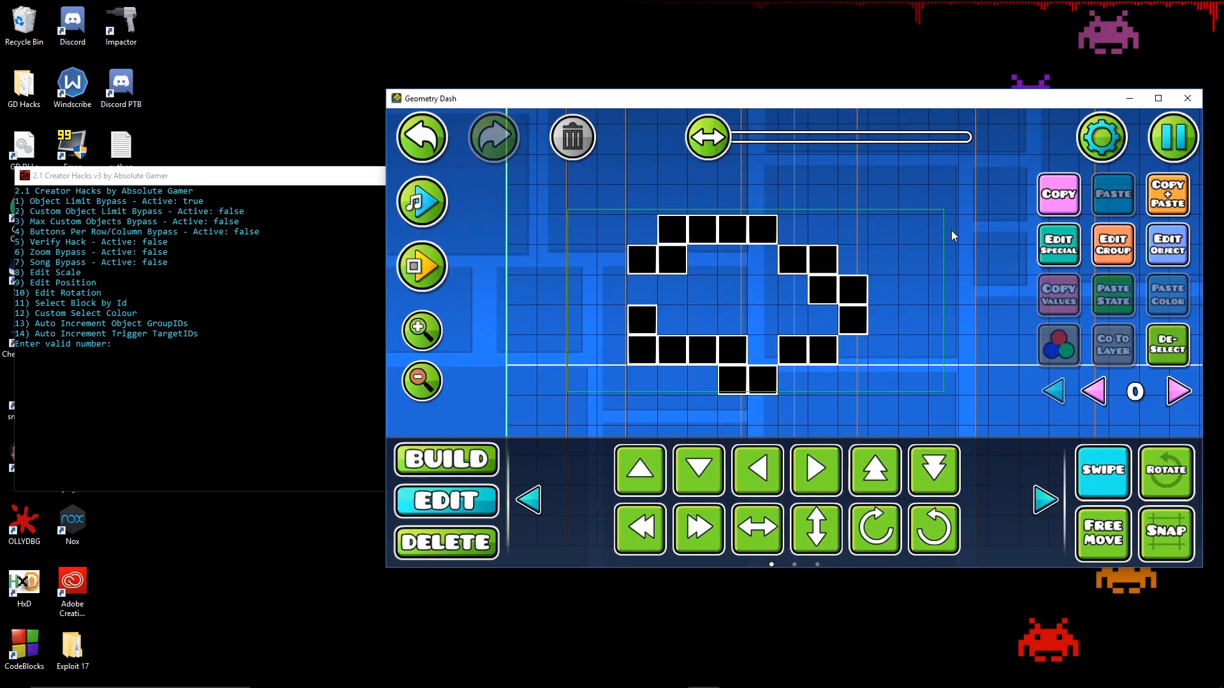
click(1173, 137)
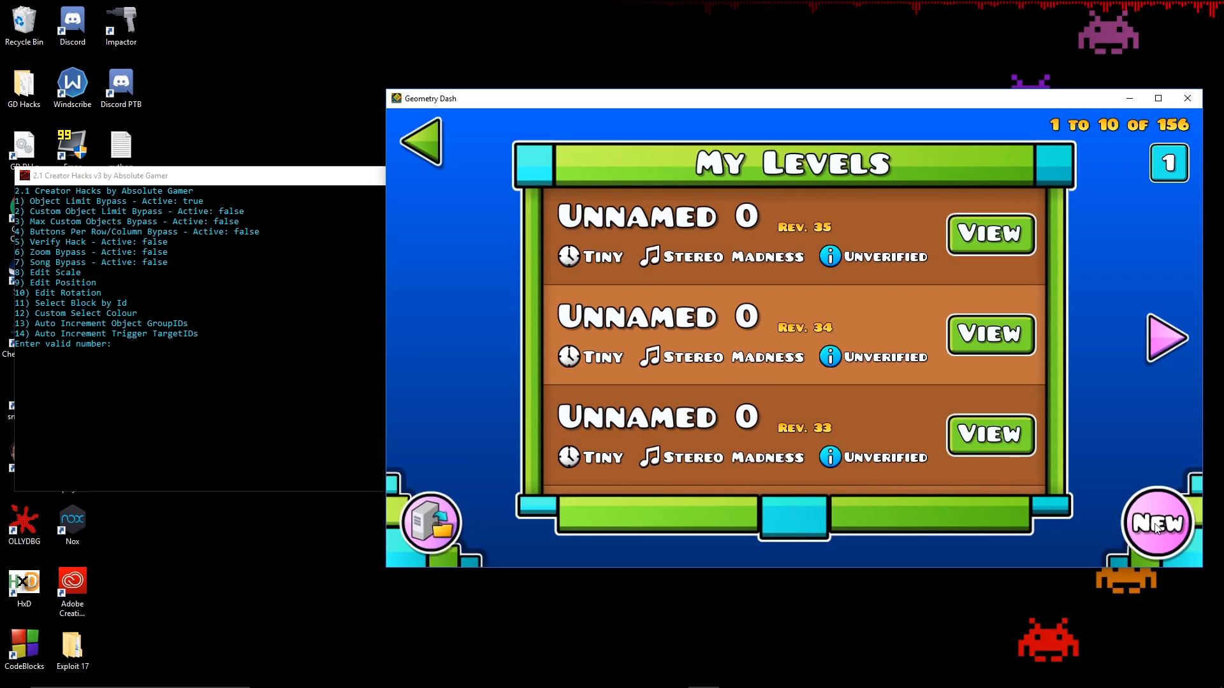
- Open a saved level and store a pattern of over 100 blocks as a custom object
click(1157, 523)
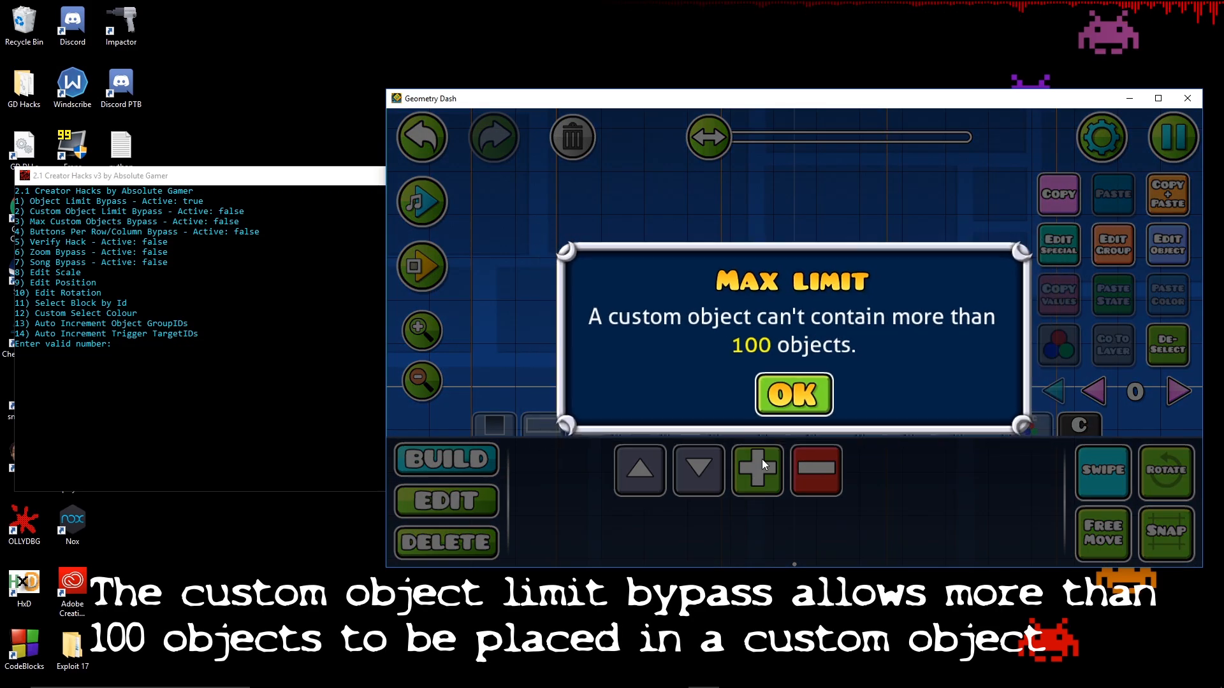
click(793, 394)
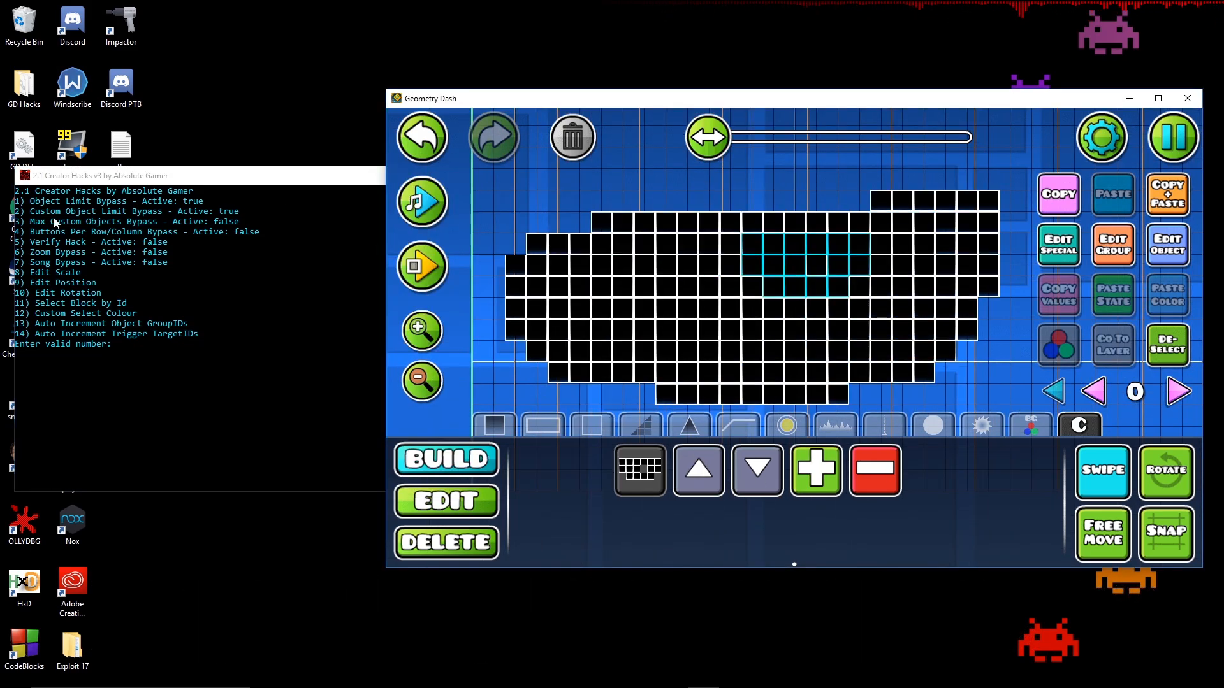
click(1101, 138)
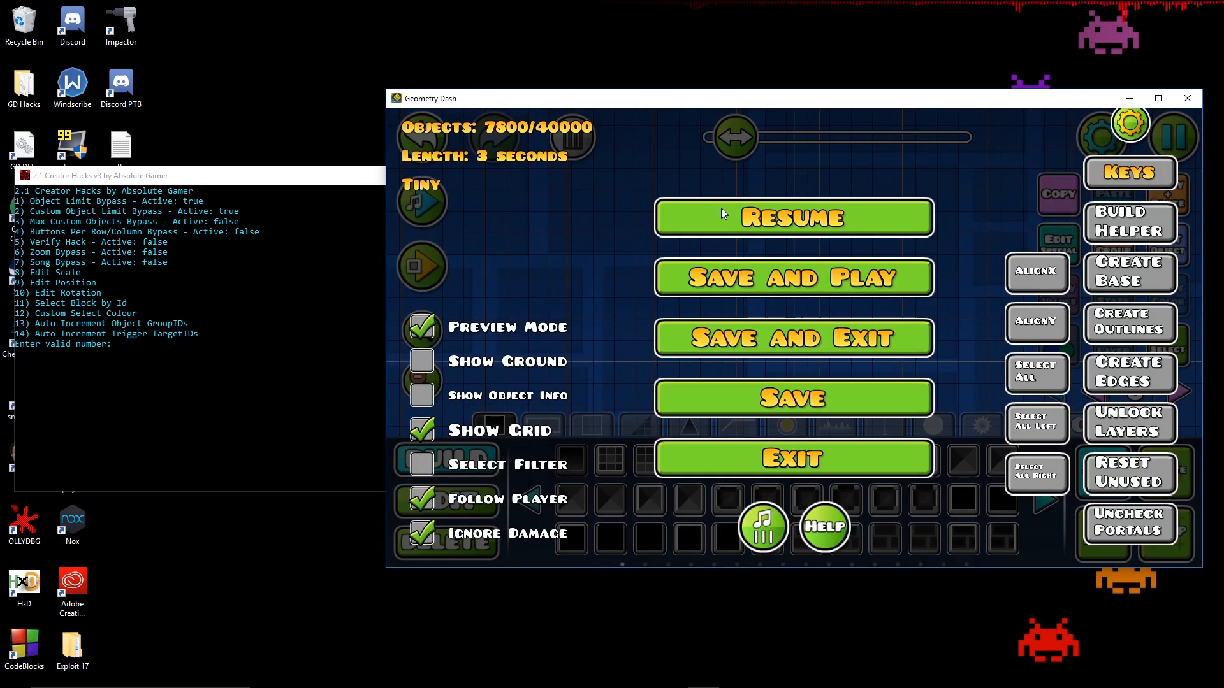
click(793, 216)
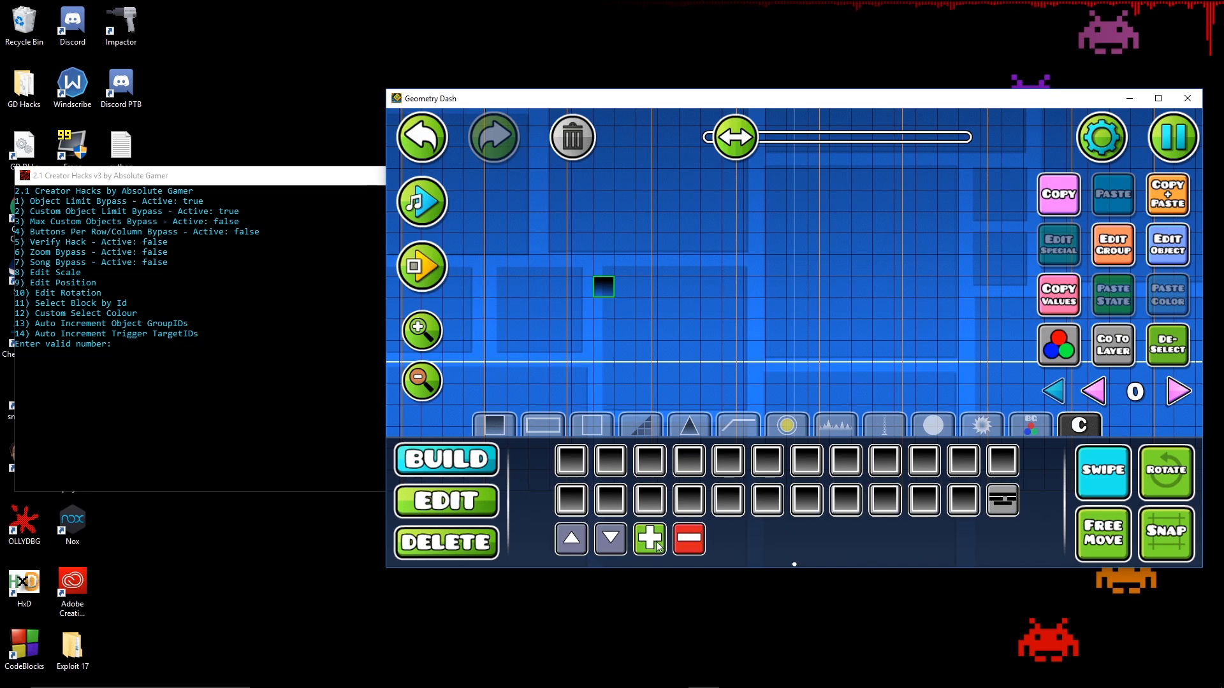
- Save the block as more custom objects and enter 3 for Max Custom Objects Bypass
click(650, 538)
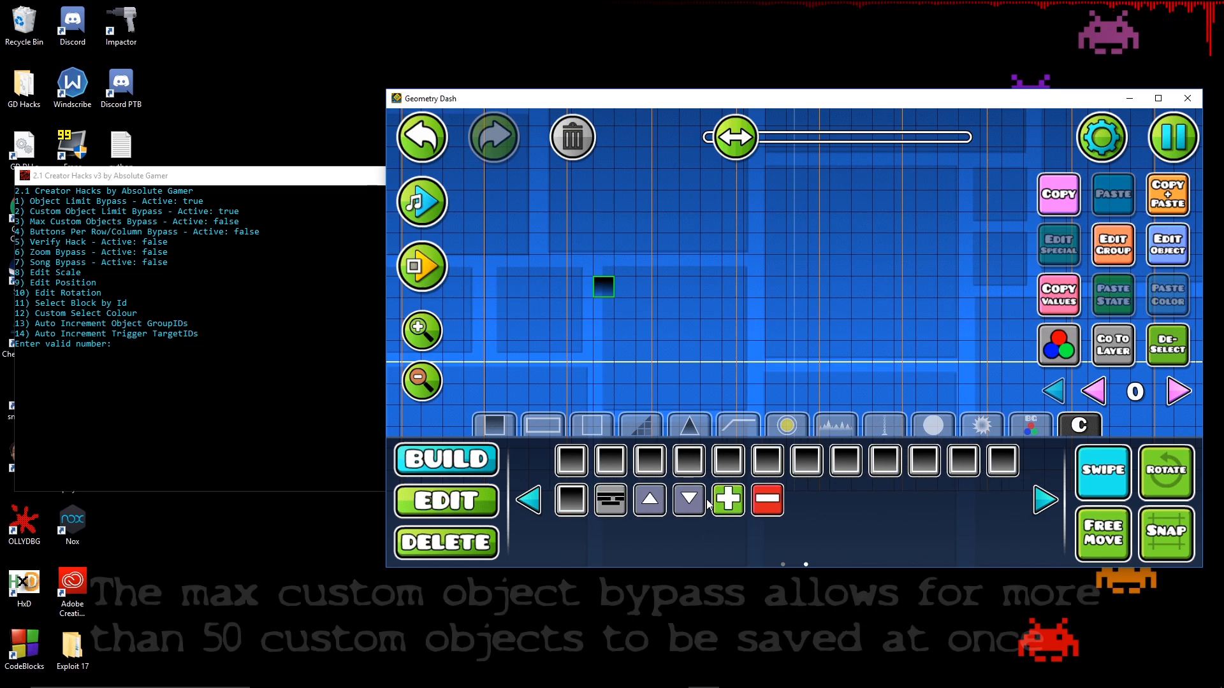
text(3)
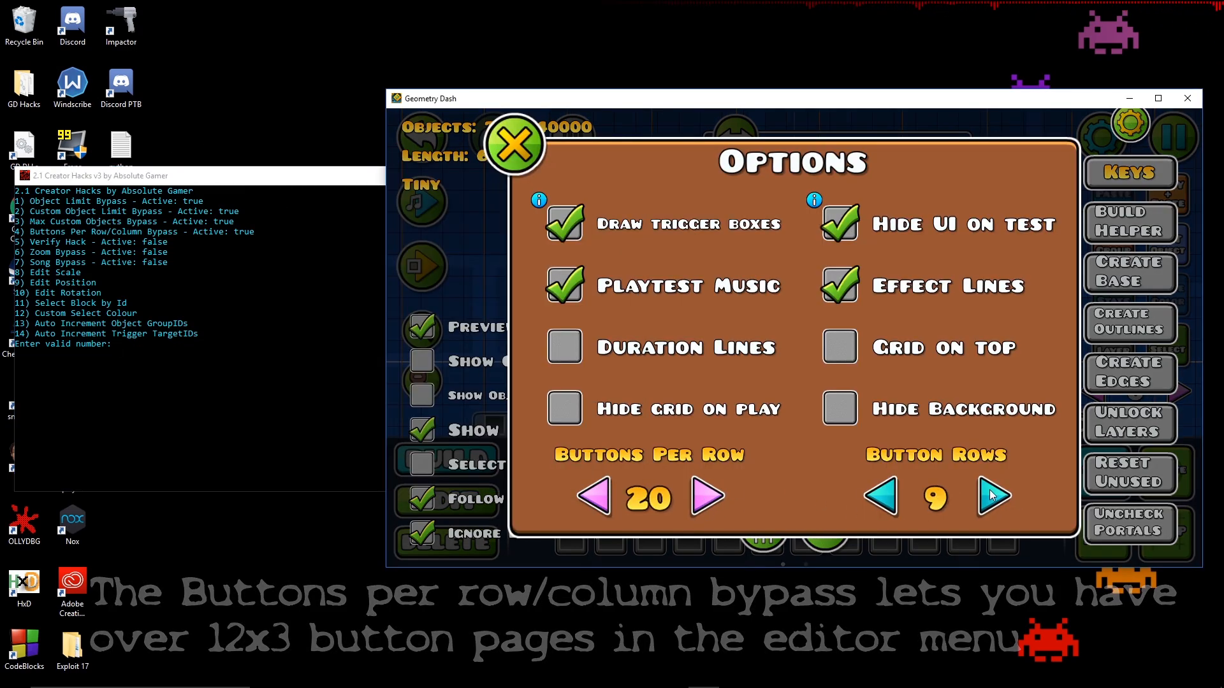
- Preview the object palette at 20x9, then 8x10, then 1x1 buttons per row and rows
click(515, 143)
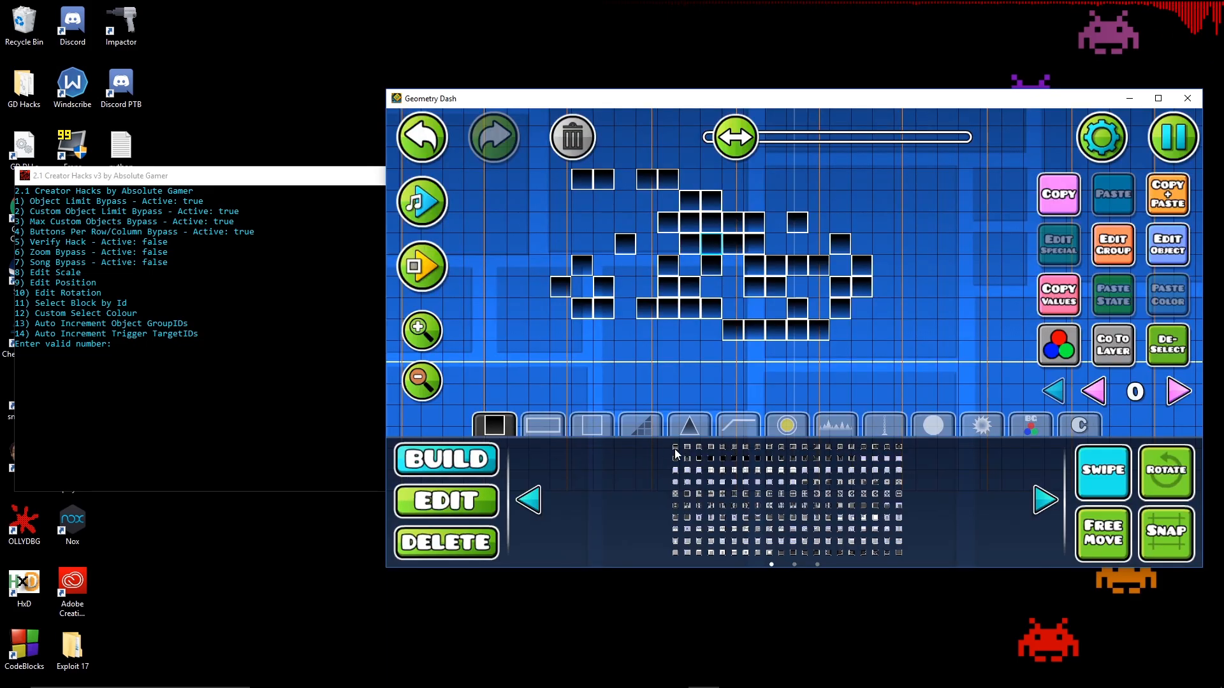
click(1102, 137)
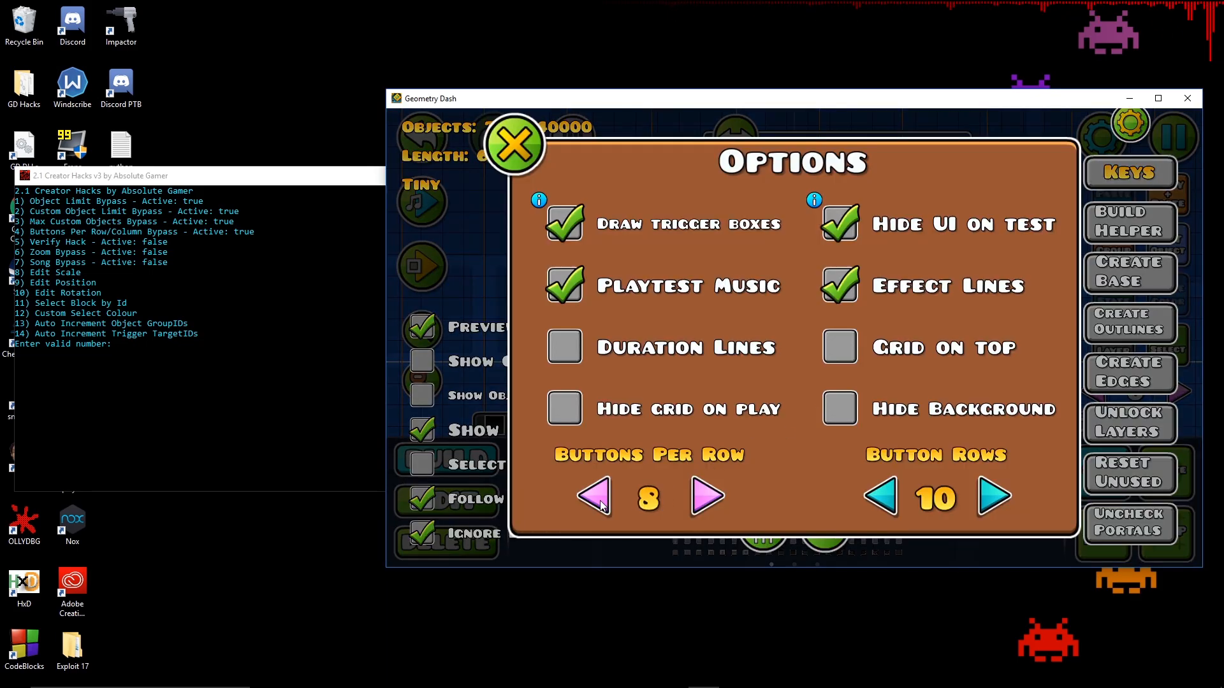
click(513, 142)
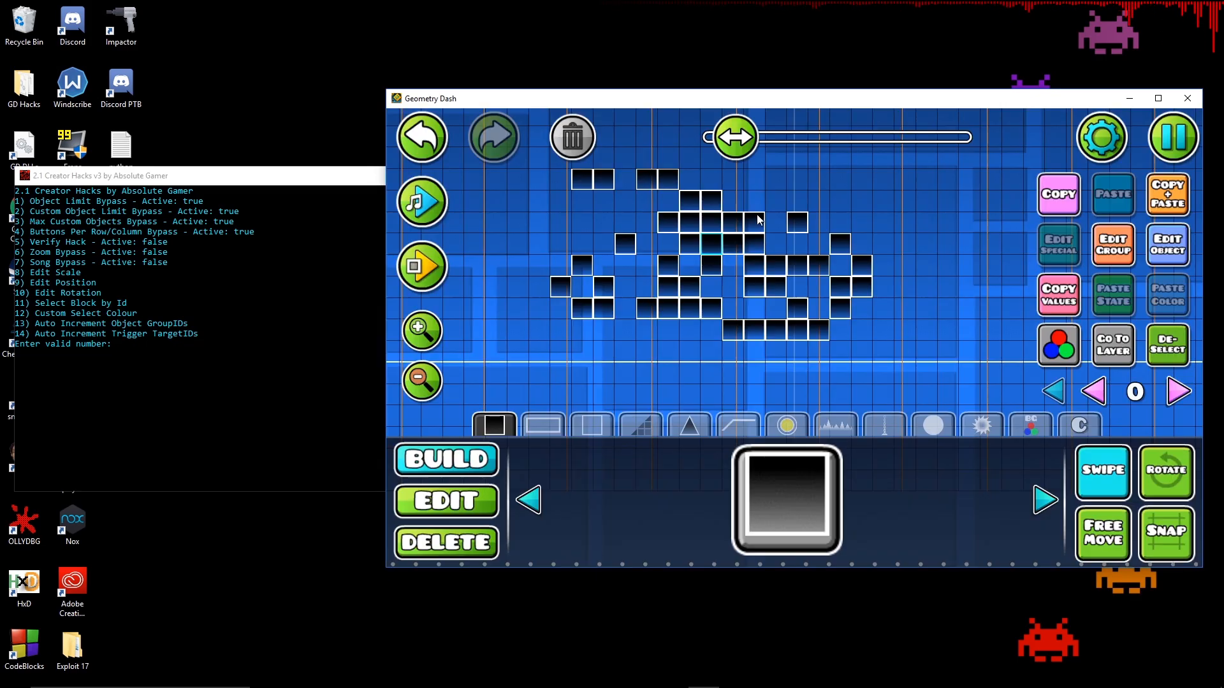
click(1102, 136)
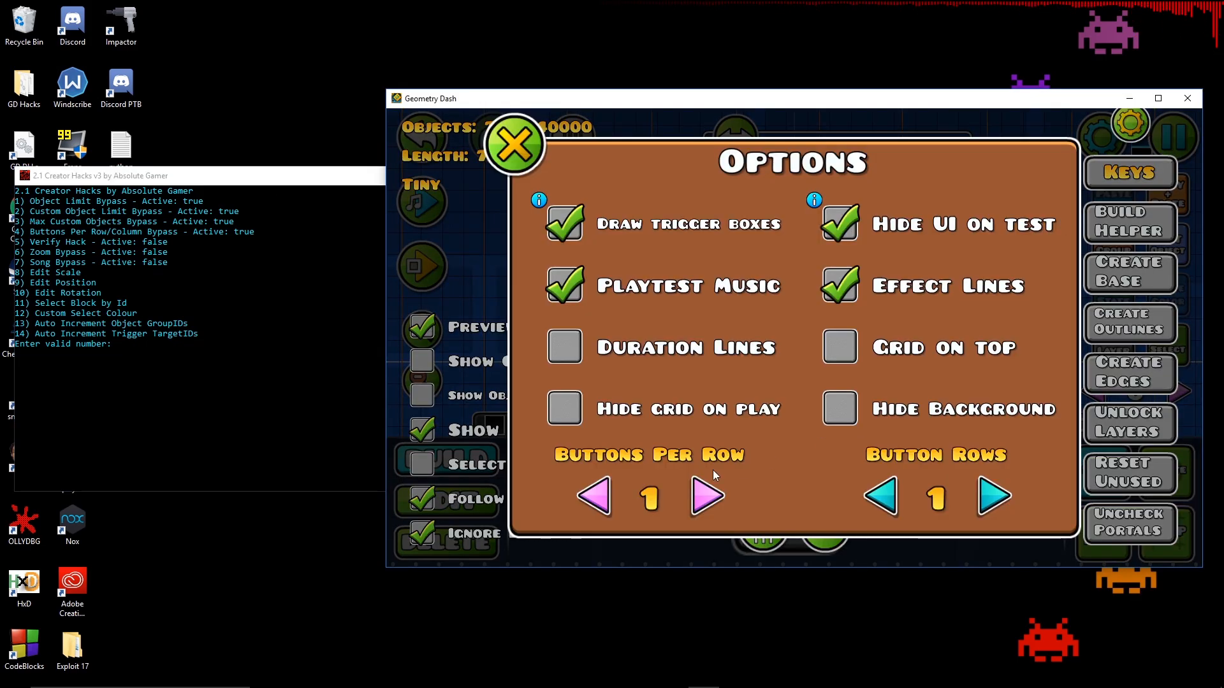
click(515, 144)
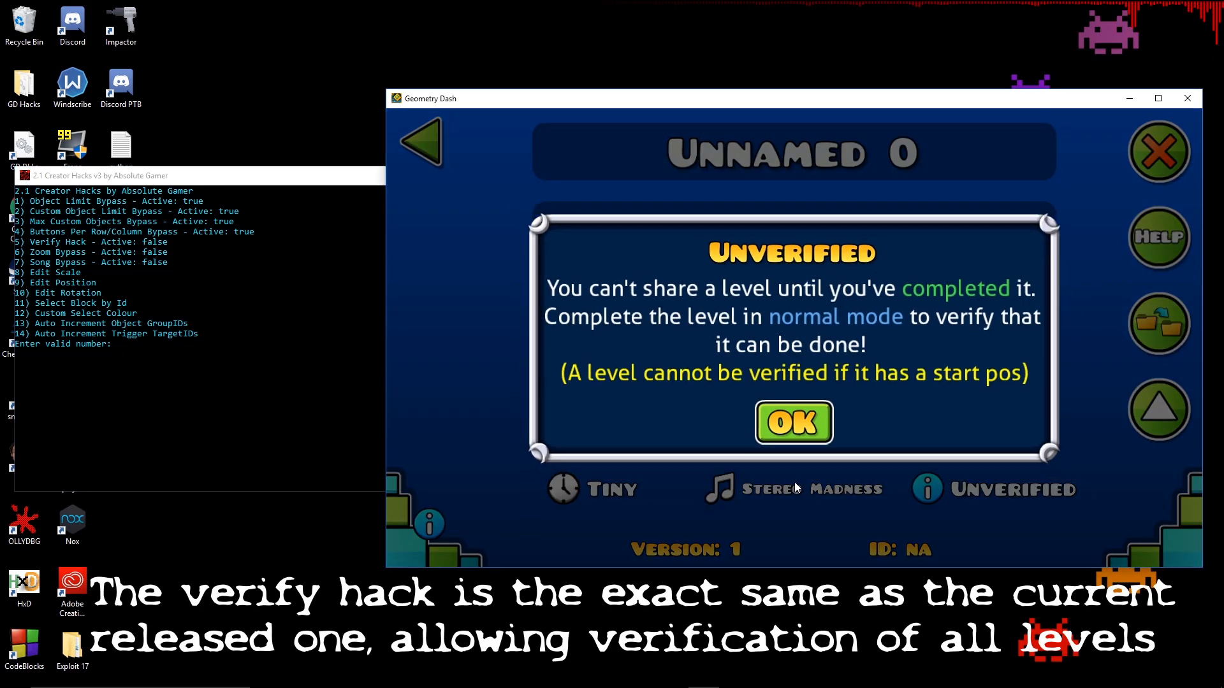
- Dismiss the unverified warning and upload the uncompleted level using Verify Hack
click(793, 423)
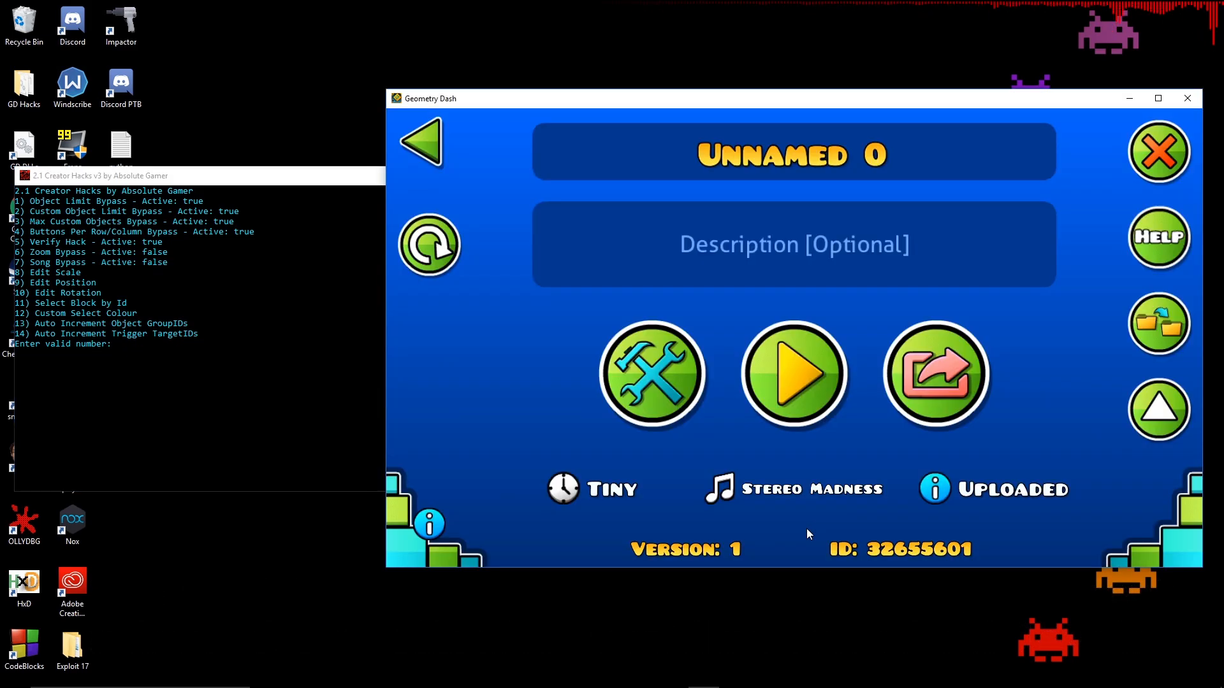
click(651, 375)
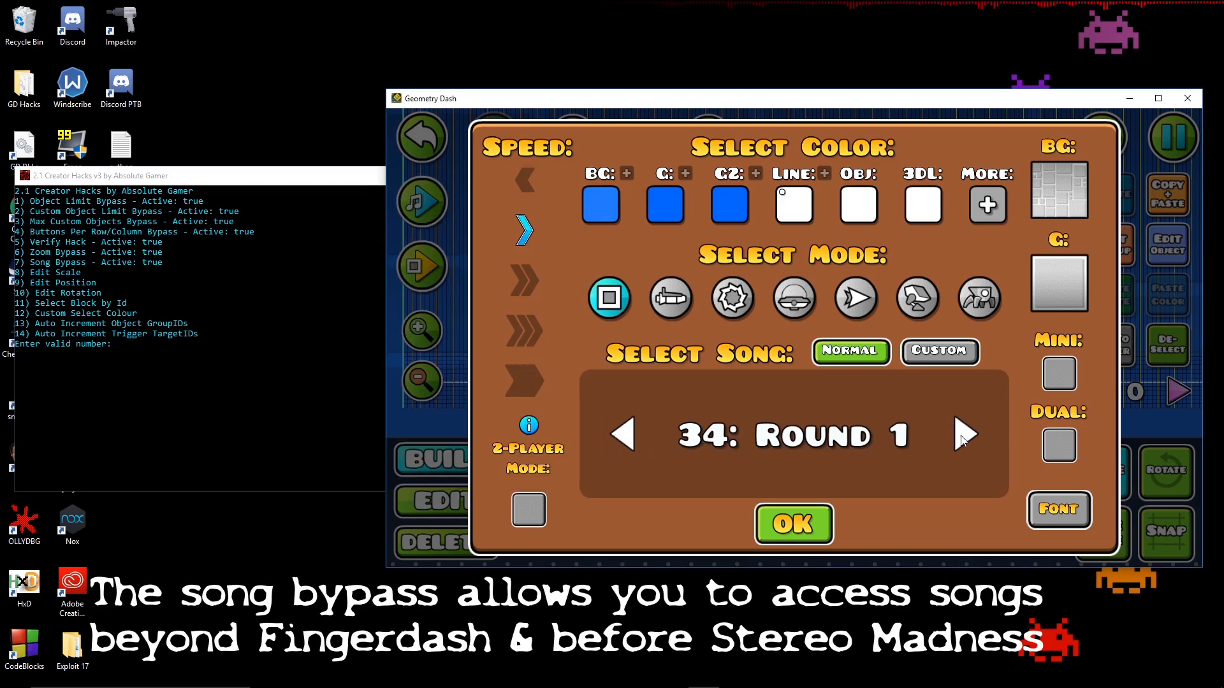
- Step through the song list to 00: Practice: Stay Inside Me and confirm with OK
click(622, 434)
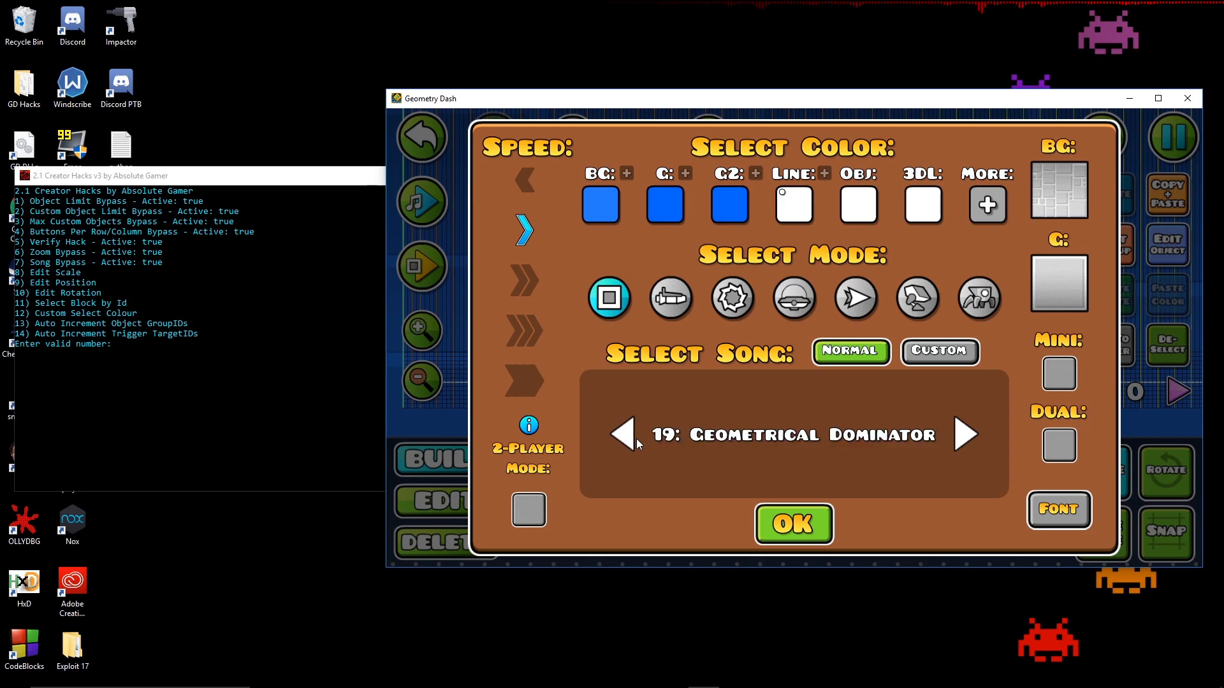
click(623, 435)
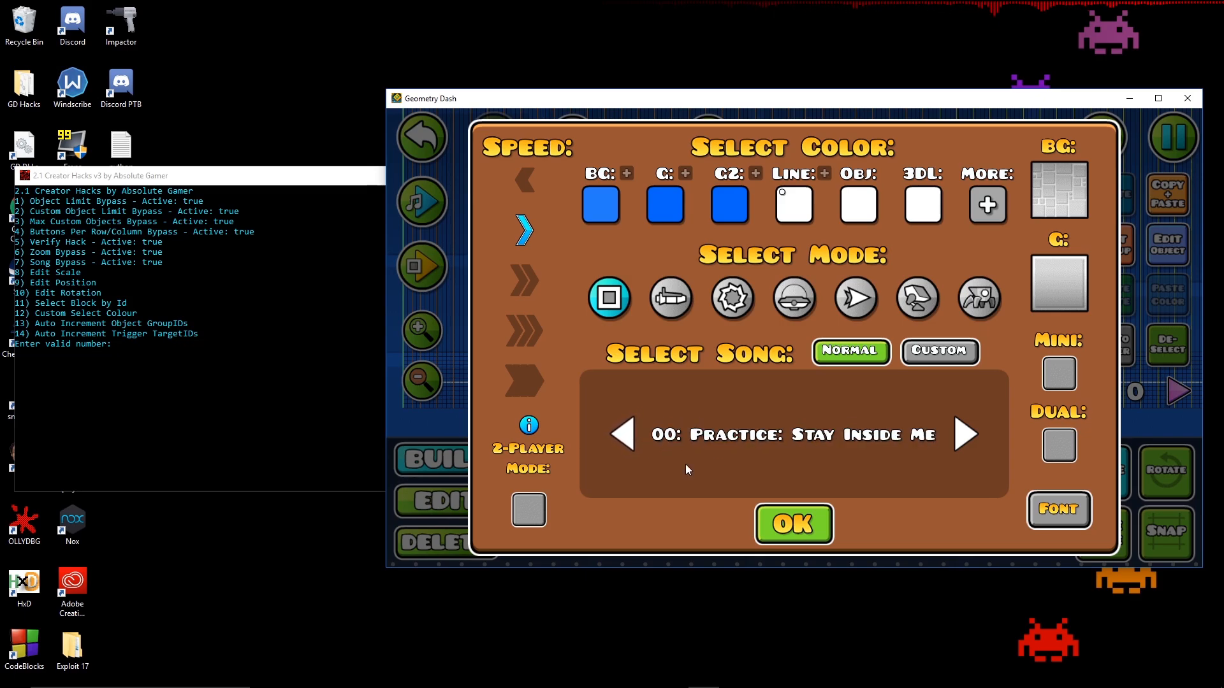
click(794, 523)
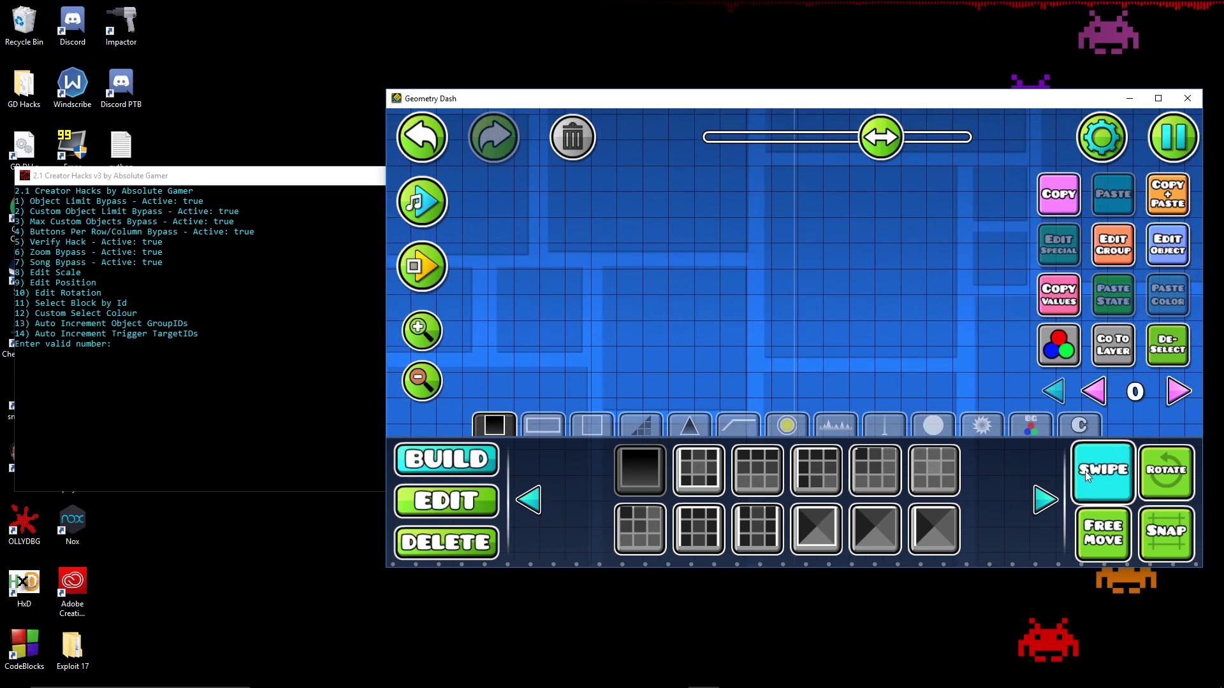
- Enter a large New Scale value for the selected spike and confirm it
click(692, 424)
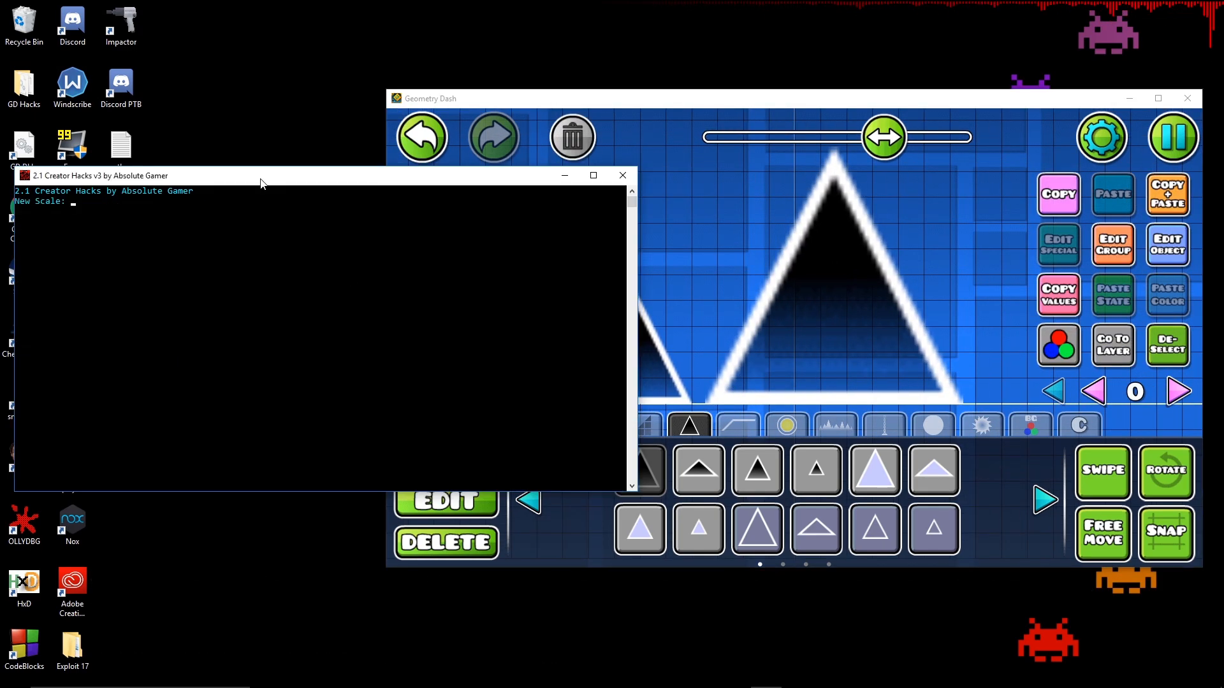
key(enter)
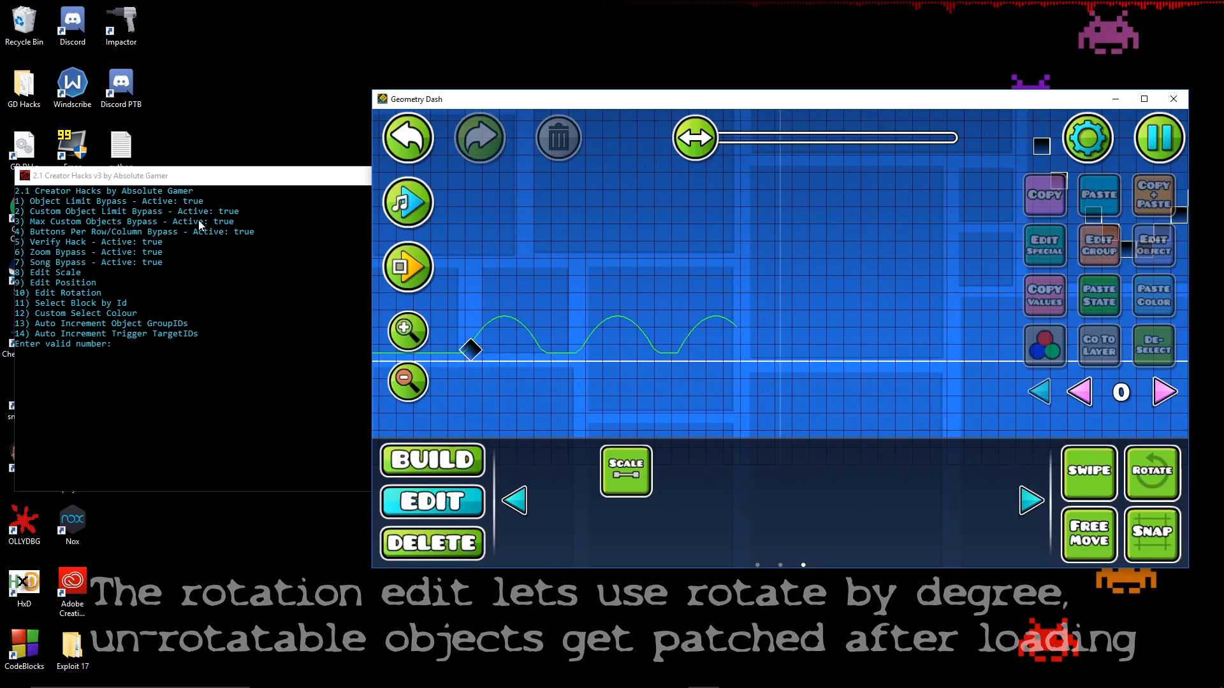
- Apply a custom rotation angle to a block so it sits as a diamond
click(432, 460)
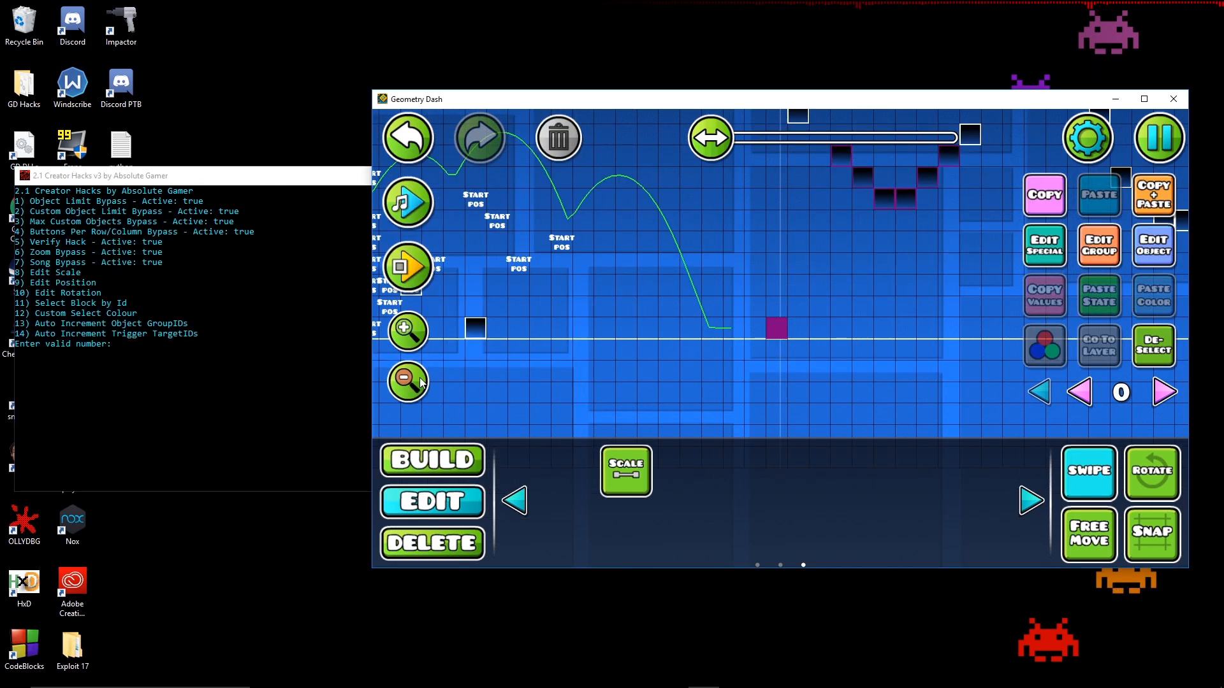
click(408, 383)
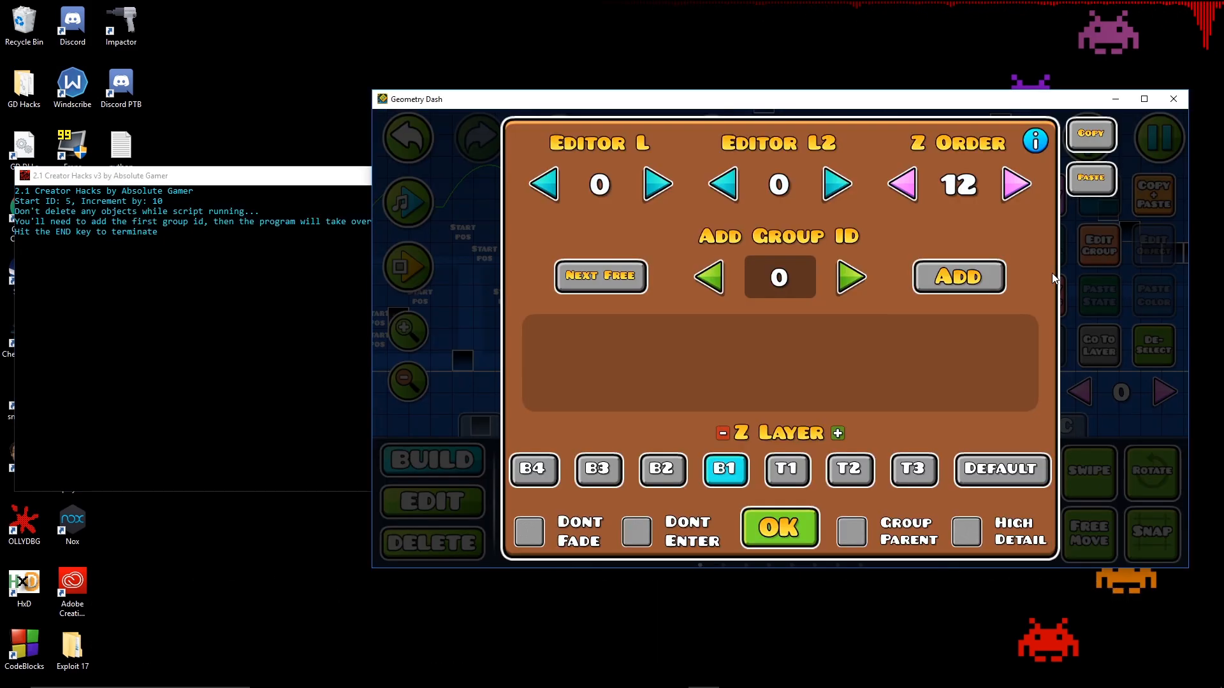
- Confirm the group settings so IDs start at 5 and increase by 10
click(779, 528)
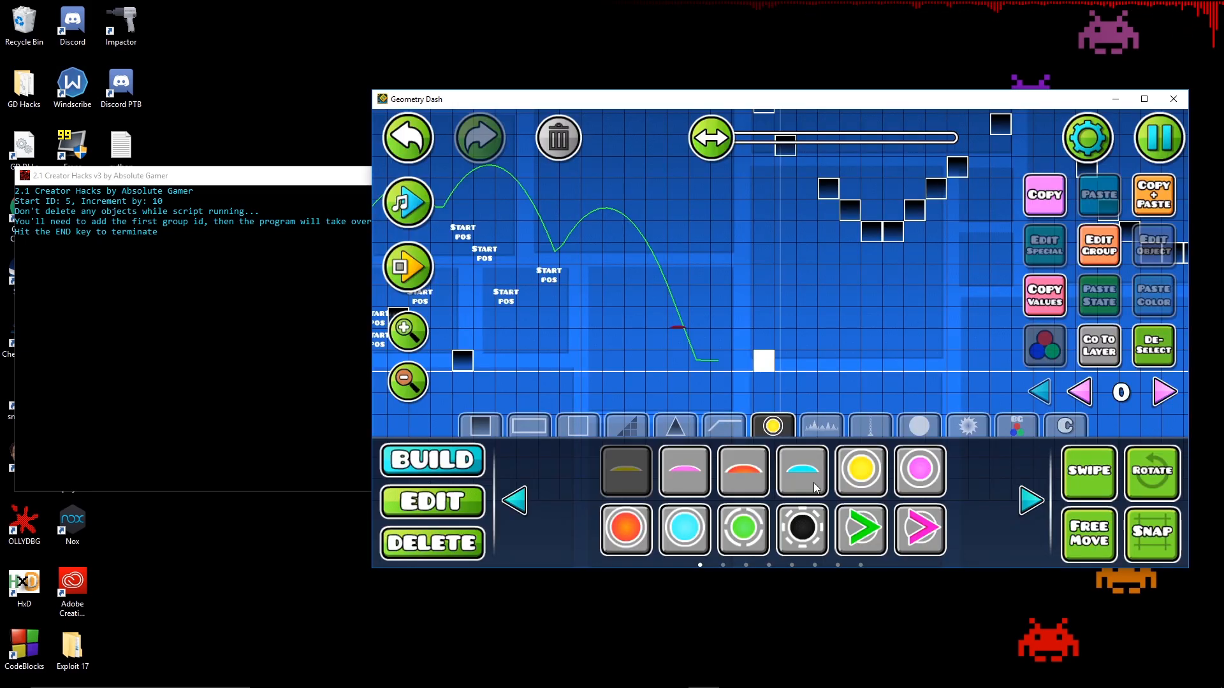